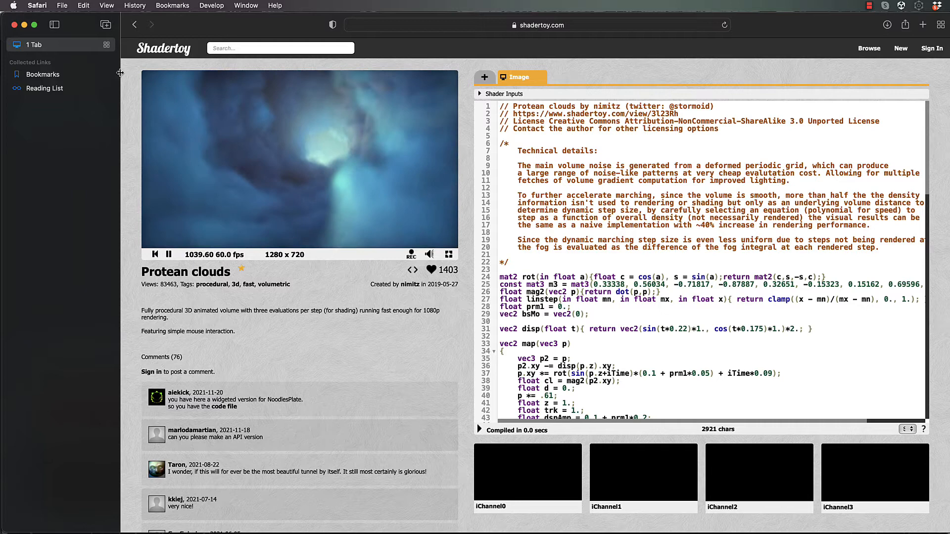
- Hide the Safari sidebar so the Protean clouds render and code fill the window
{"action": "left_click", "coordinate": [55, 24]}
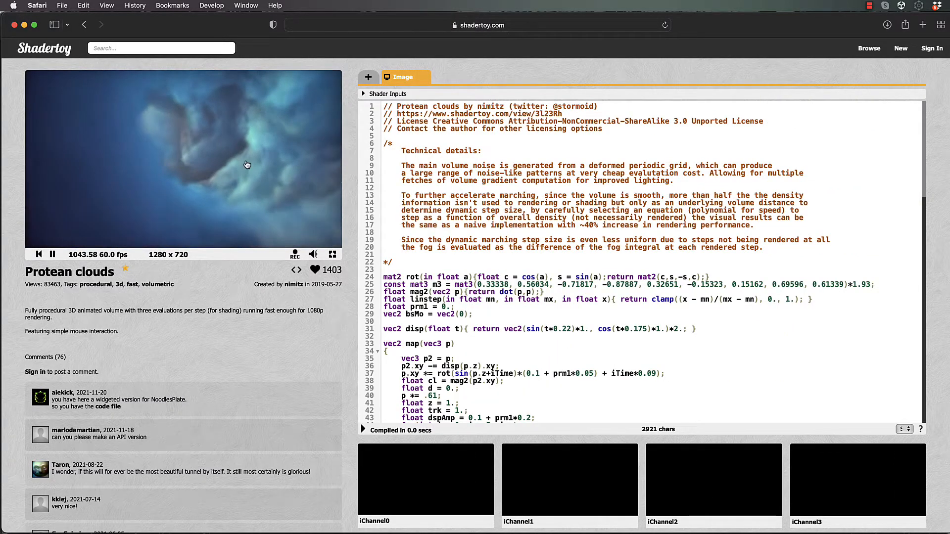
{"action": "mouse_move", "coordinate": [253, 197]}
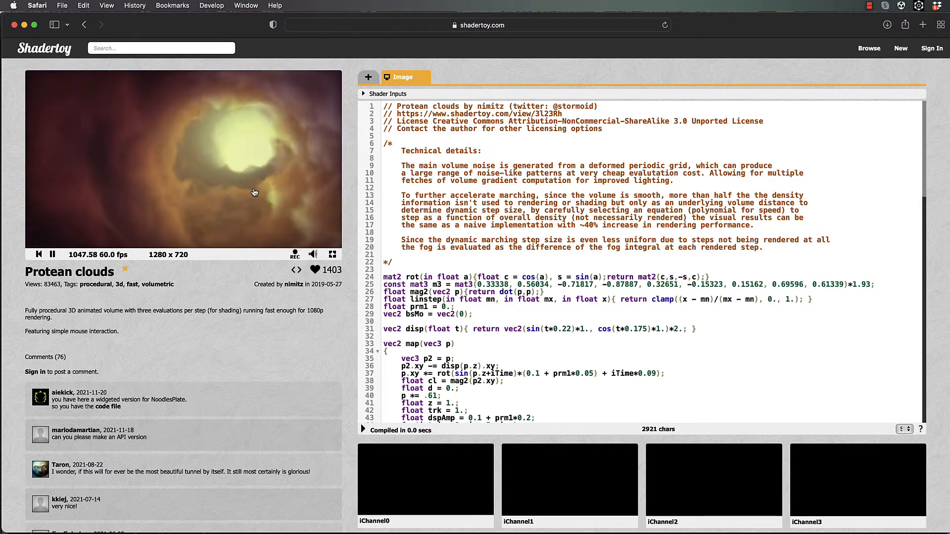
{"action": "mouse_move", "coordinate": [251, 174]}
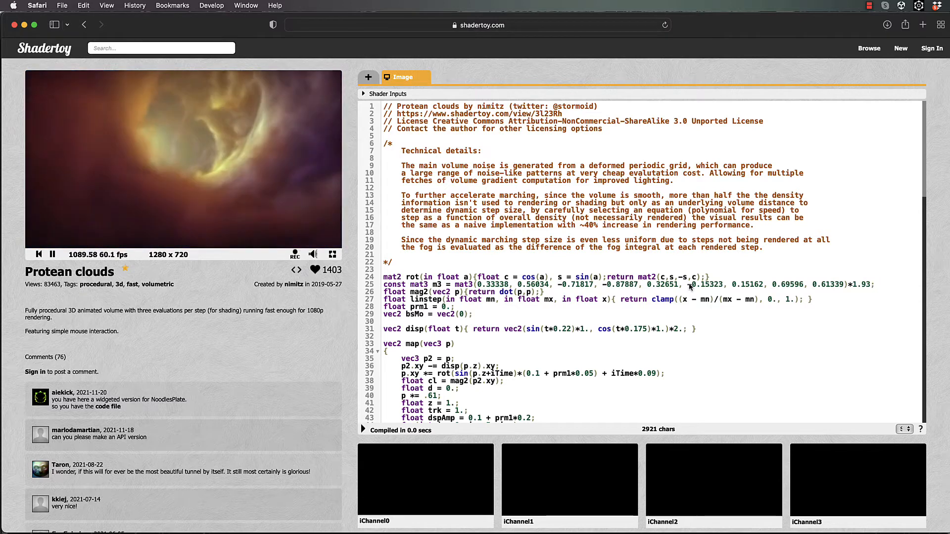
- Scroll the Protean clouds code past the render function down to mainImage
{"action": "scroll", "scroll_direction": "down", "scroll_amount": 3}
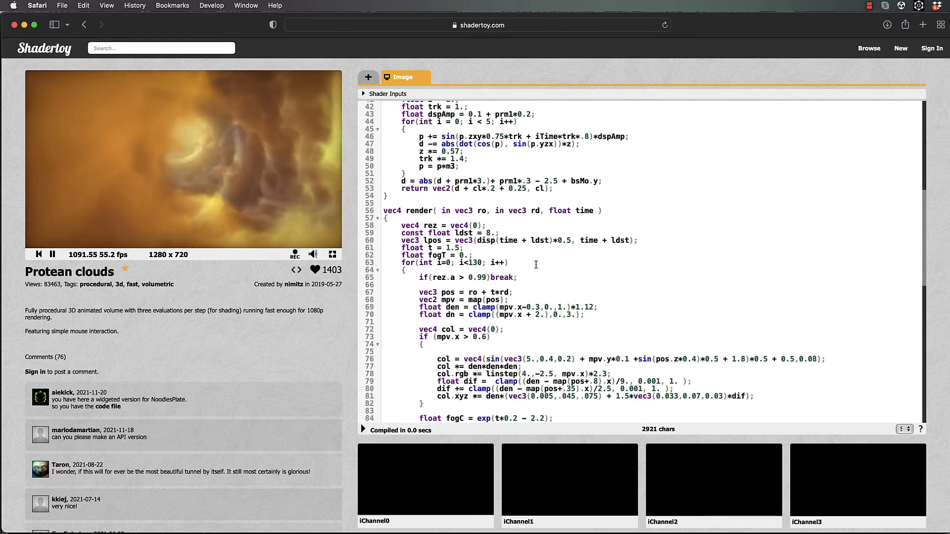
{"action": "scroll", "scroll_direction": "down", "scroll_amount": 3}
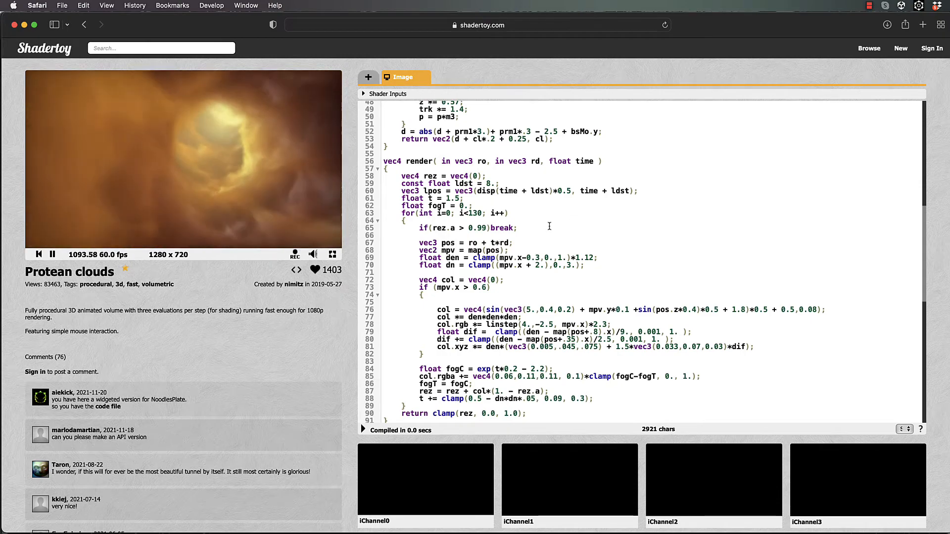
{"action": "scroll", "scroll_direction": "down", "scroll_amount": 3}
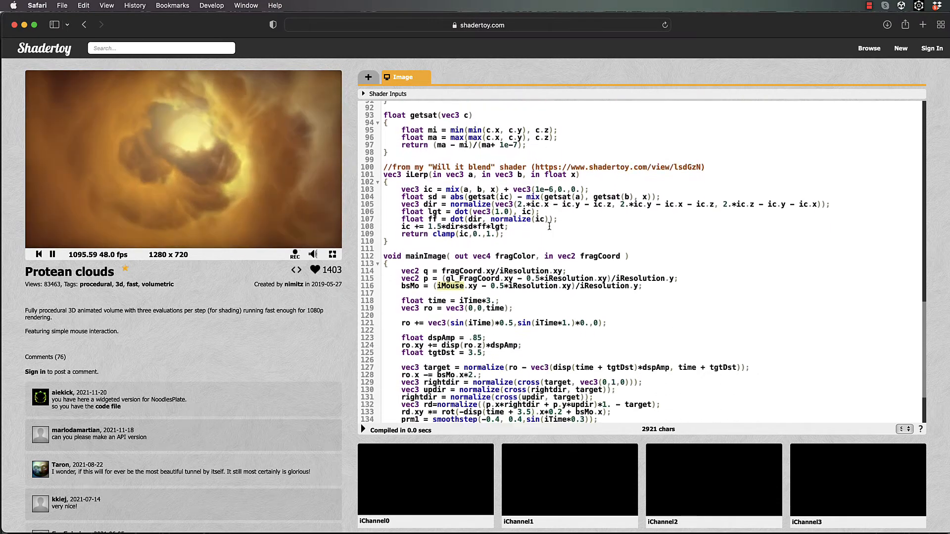